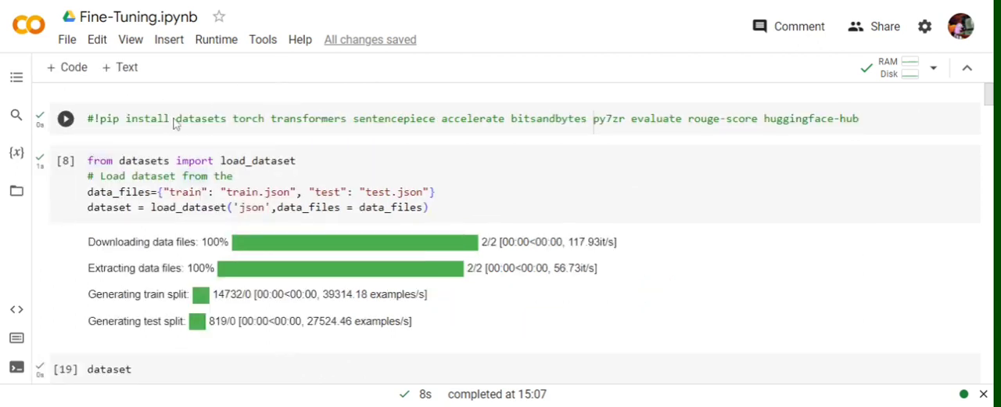
mouse_move(176, 124)
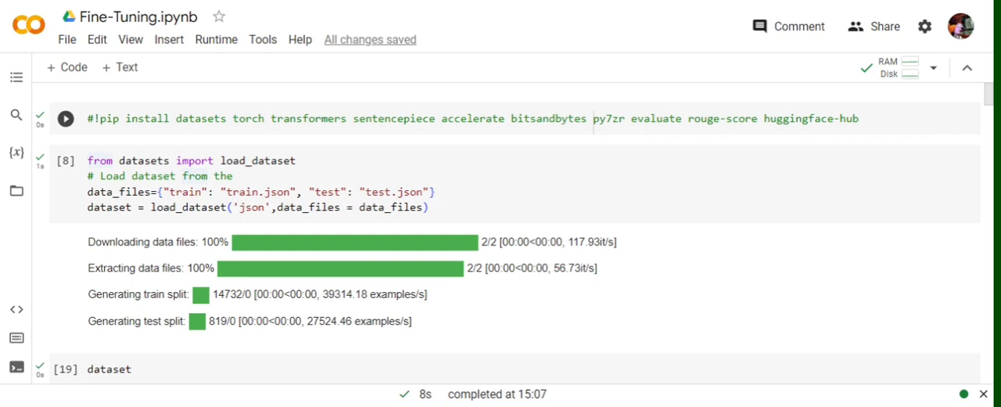
mouse_move(654, 141)
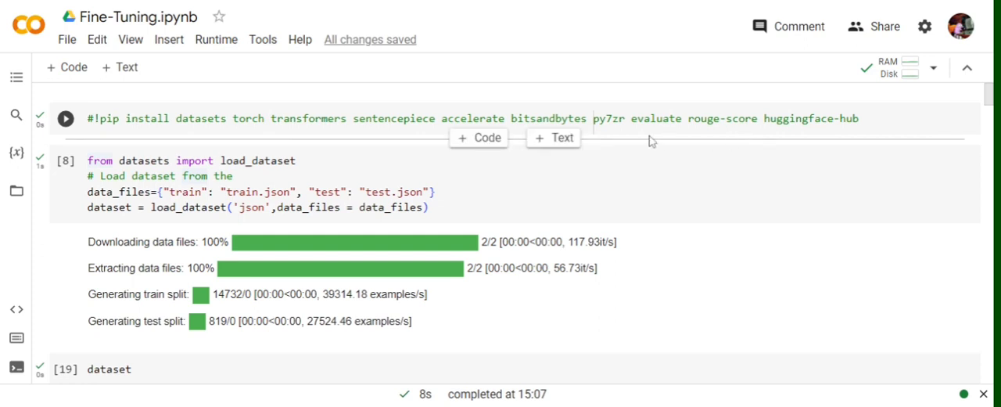
mouse_move(654, 139)
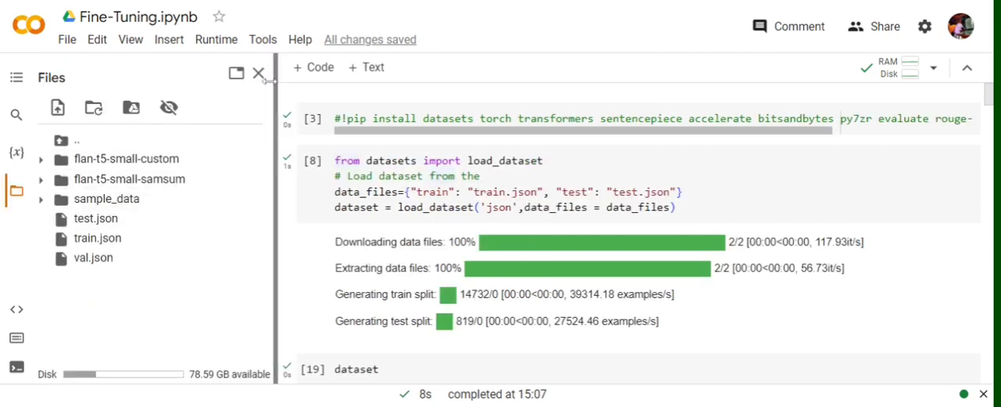
Hide the session Files list and scroll down through the notebook's earlier cells.
click(258, 72)
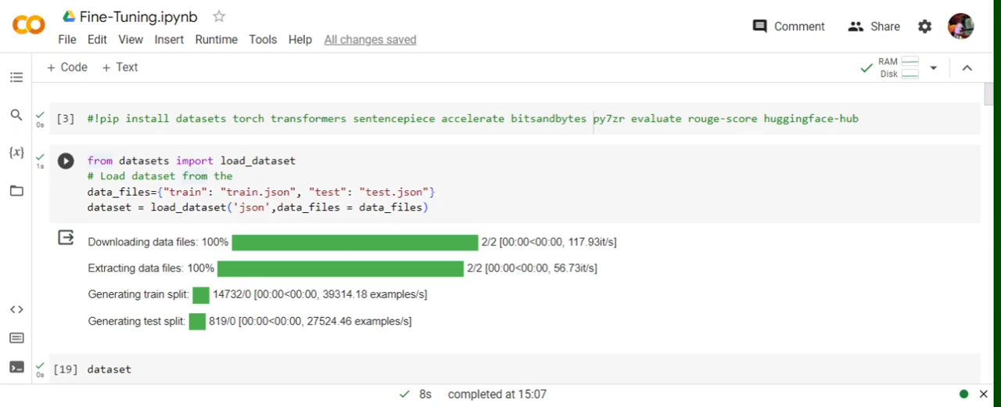
scroll(down, 3)
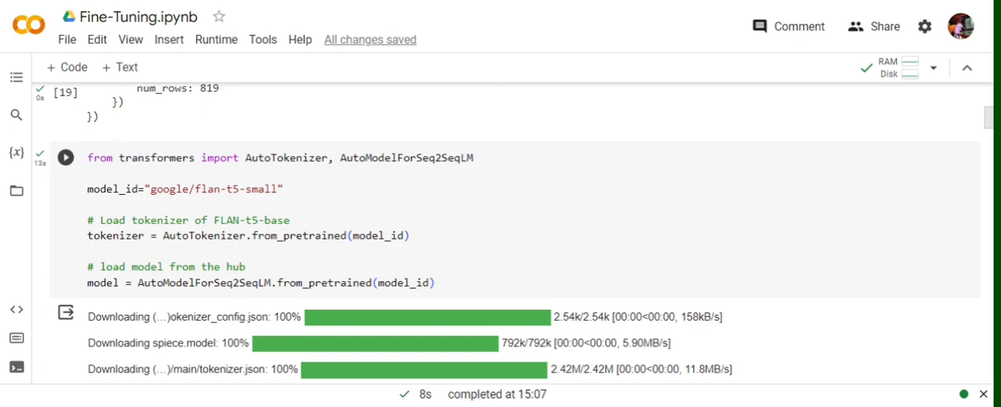
scroll(down, 3)
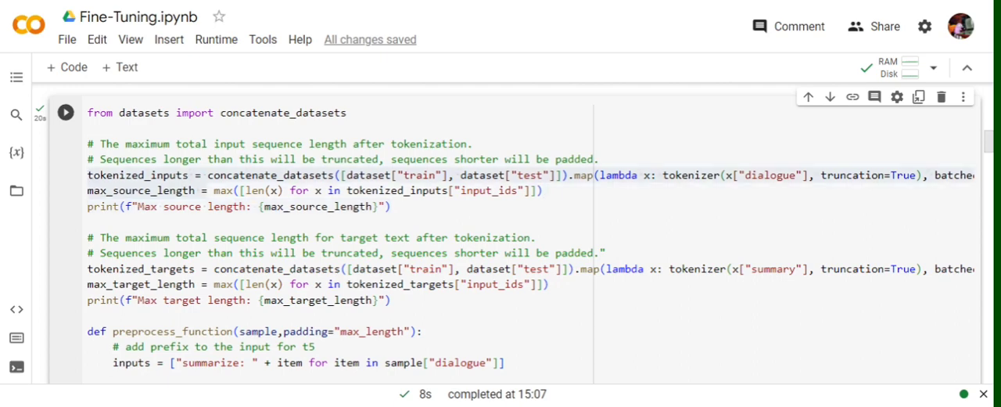
click(87, 222)
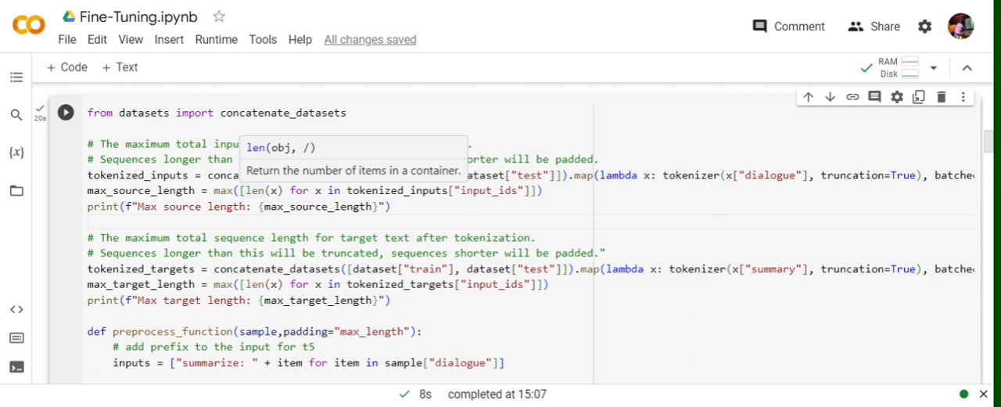
scroll(down, 3)
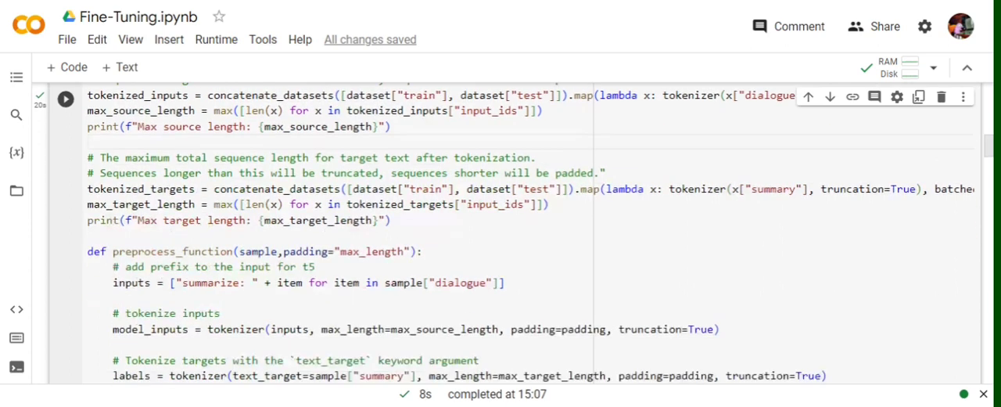
scroll(down, 3)
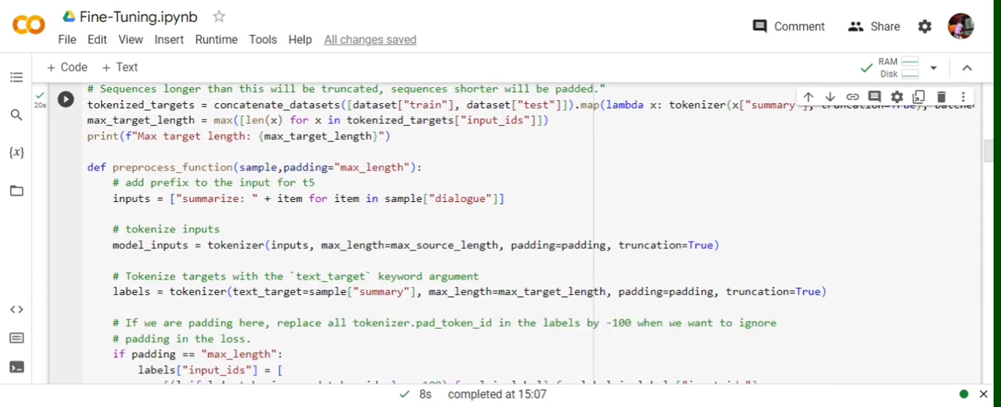
scroll(down, 3)
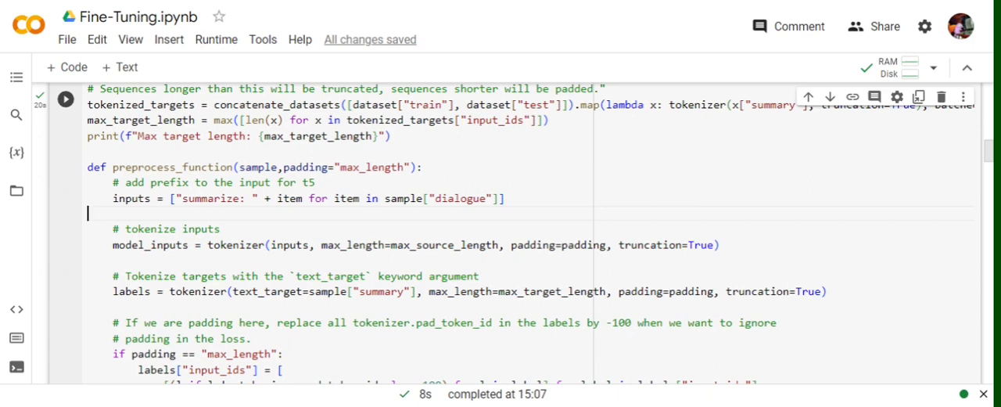
scroll(down, 3)
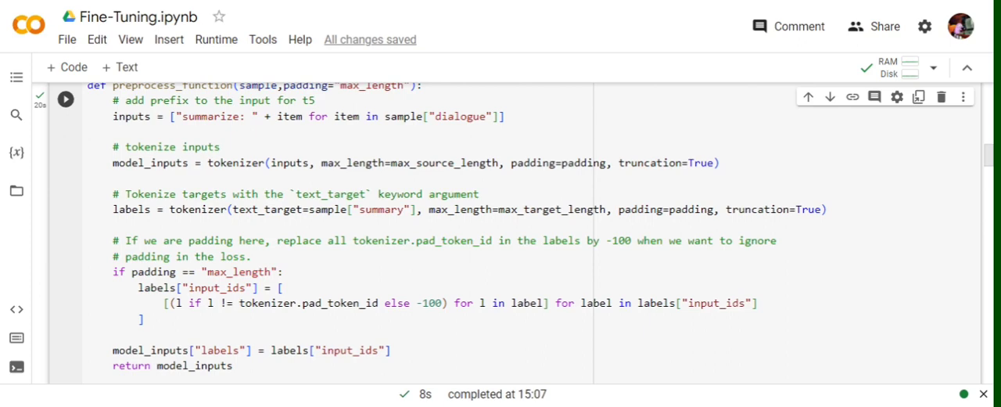
scroll(down, 3)
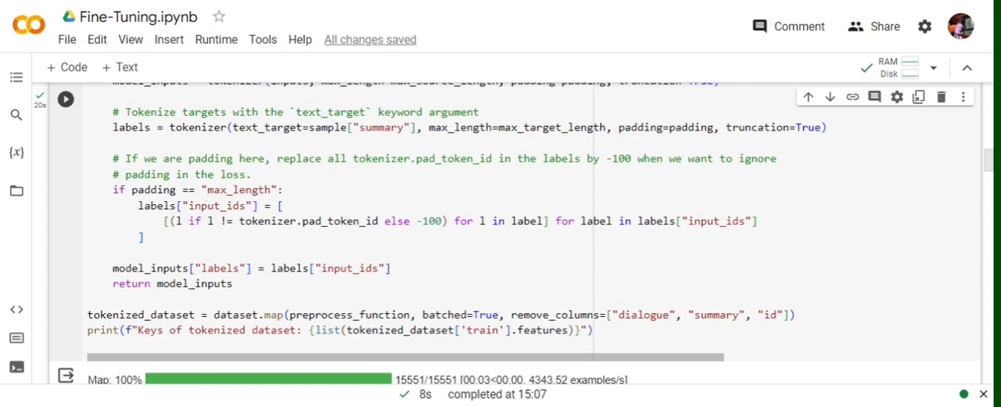
scroll(down, 3)
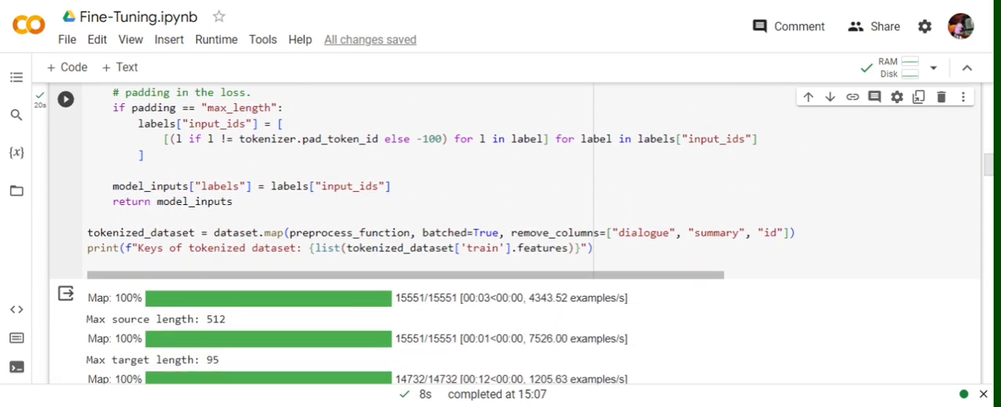
scroll(down, 3)
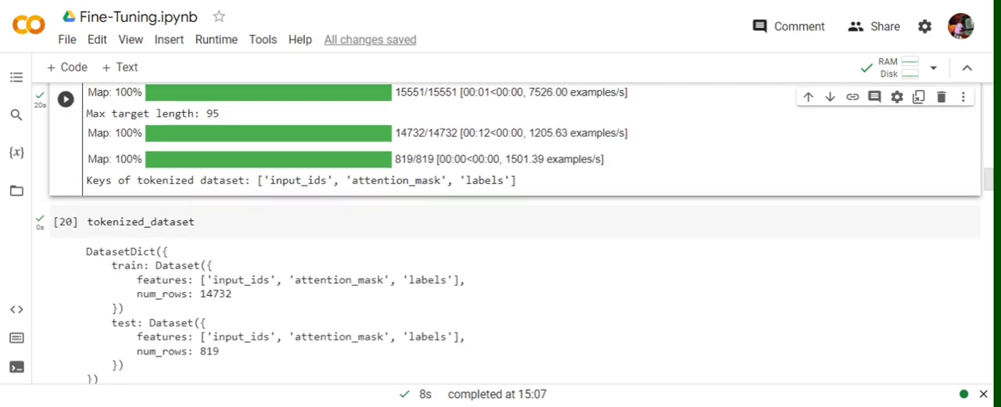
mouse_move(473, 194)
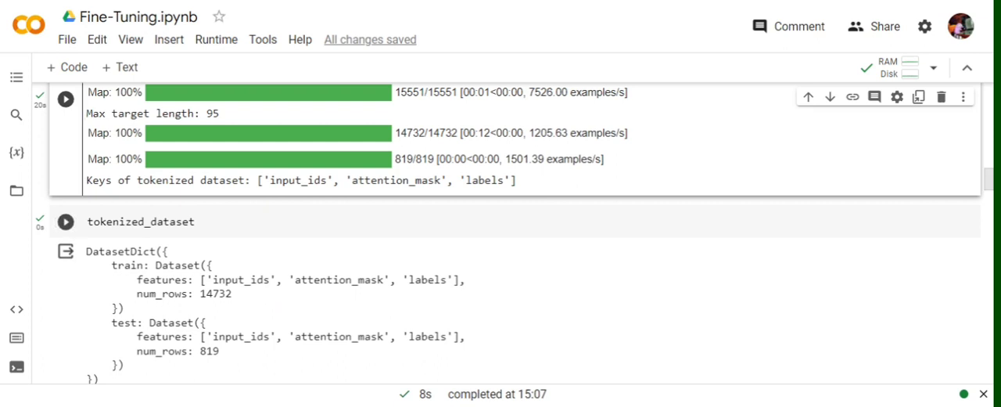
mouse_move(276, 291)
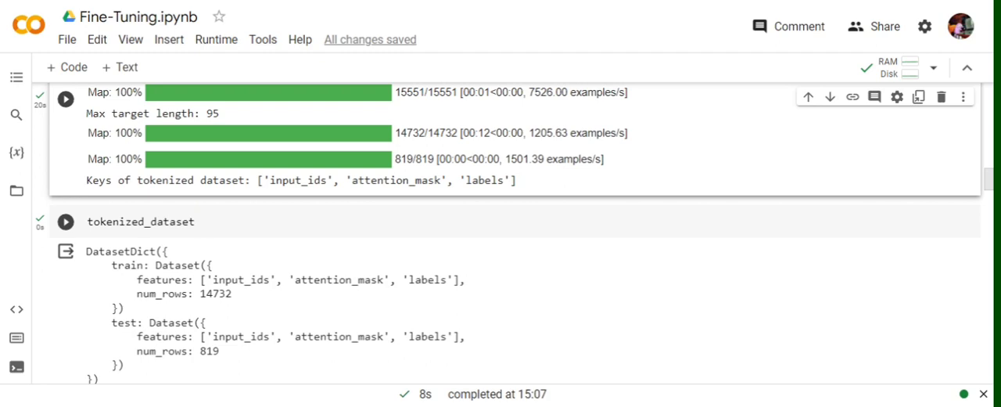
Keep scrolling down the notebook to reach the Seq2SeqTrainer cell.
scroll(down, 3)
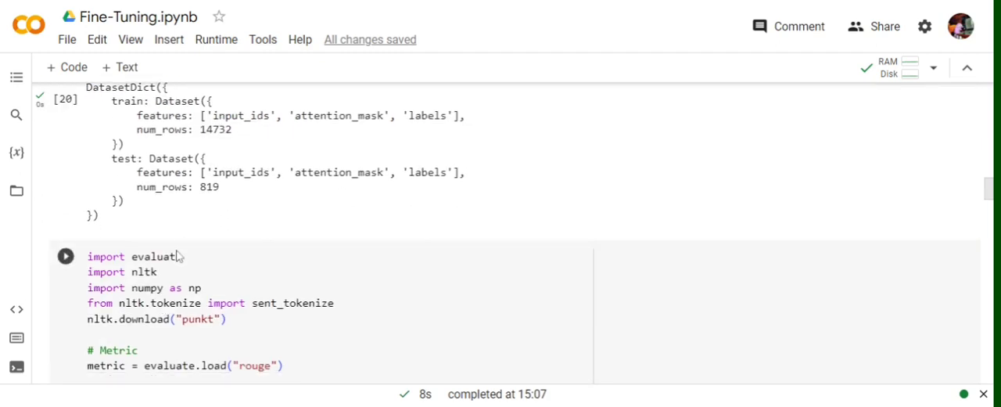
scroll(down, 3)
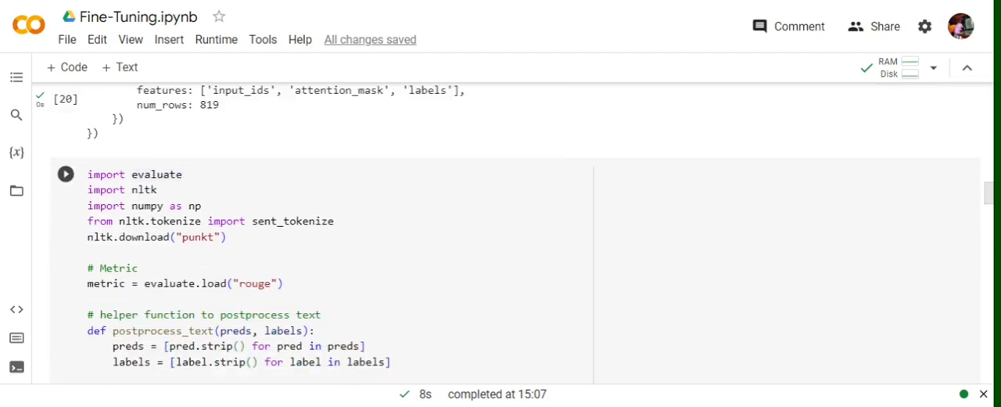
scroll(down, 3)
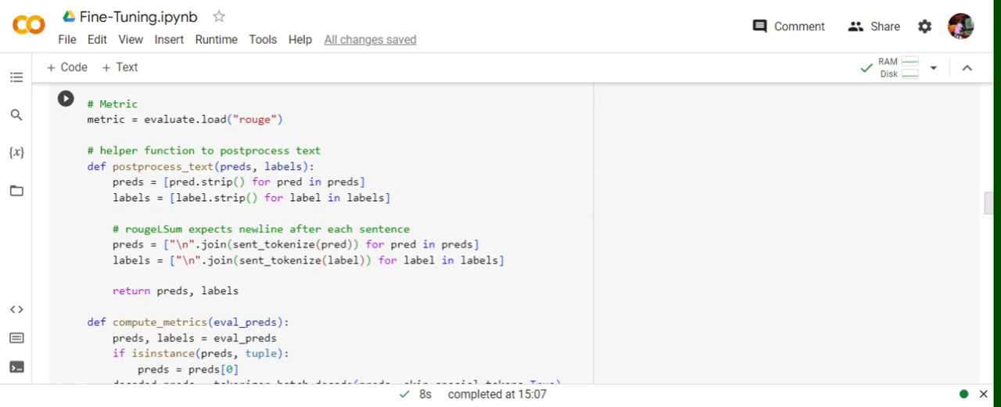
scroll(down, 3)
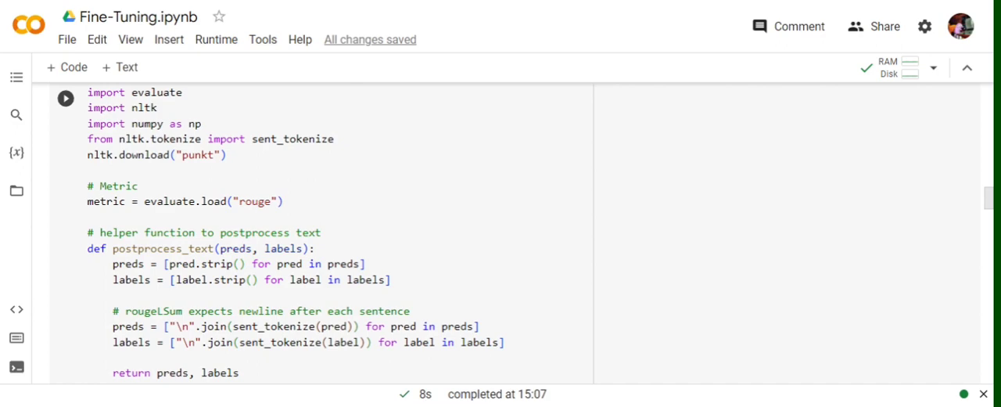
scroll(down, 3)
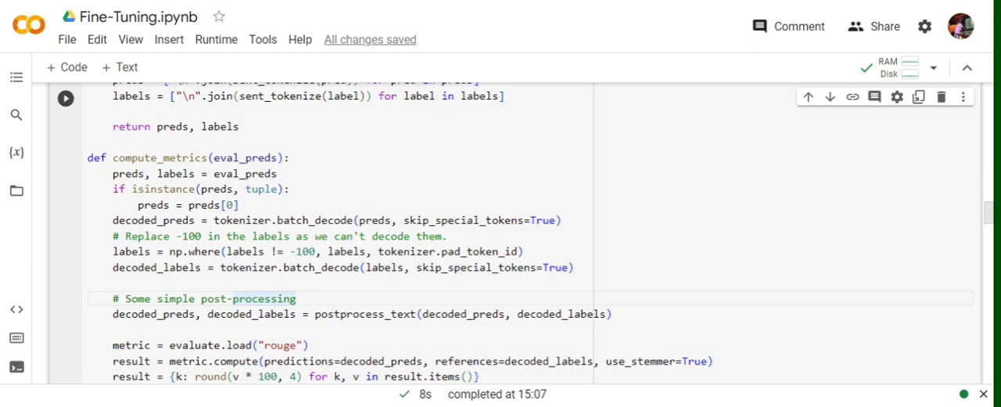
scroll(down, 3)
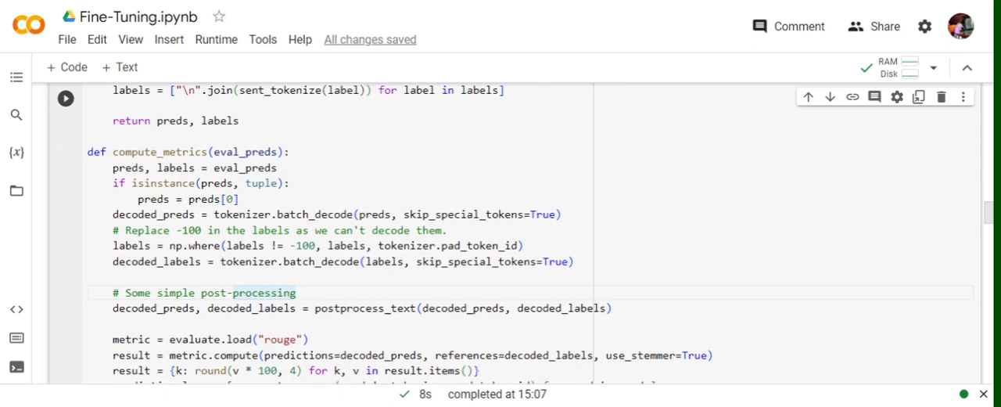
scroll(down, 3)
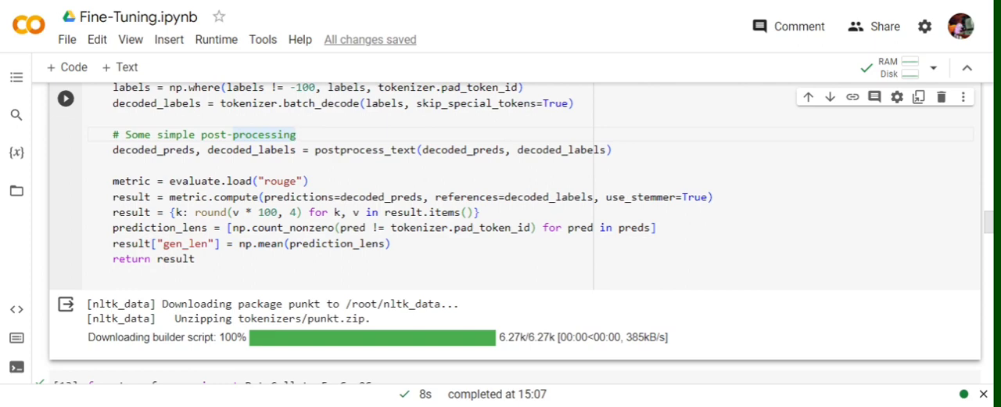
scroll(down, 3)
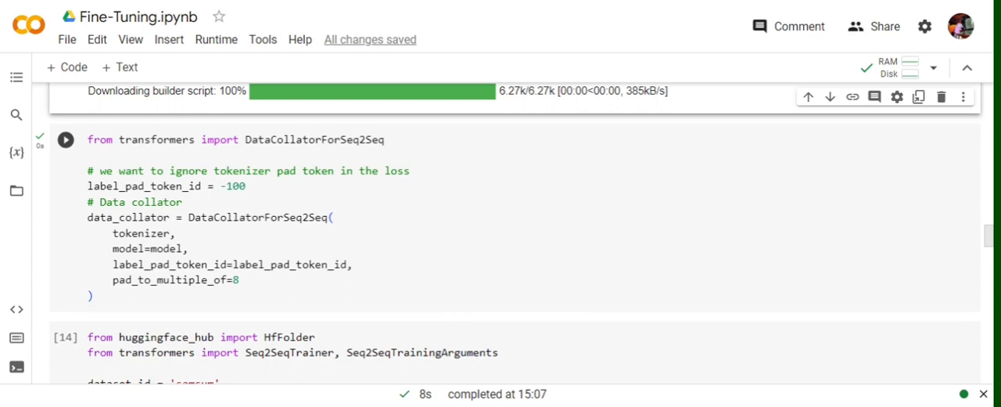
scroll(down, 3)
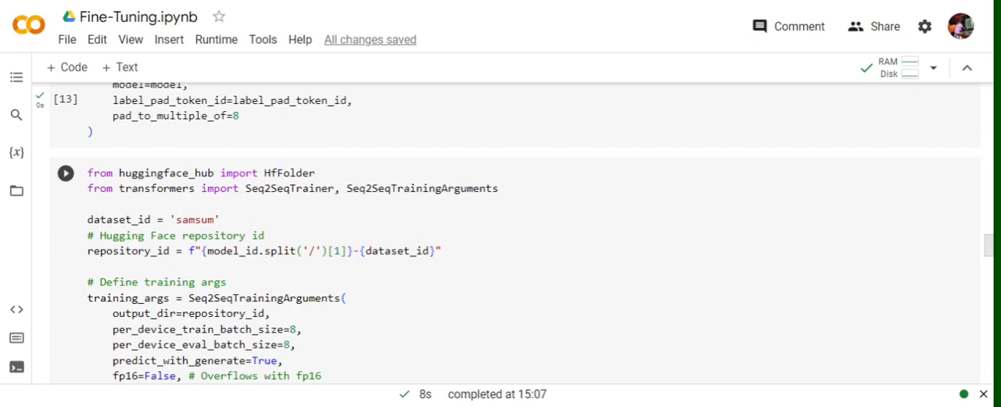
scroll(down, 3)
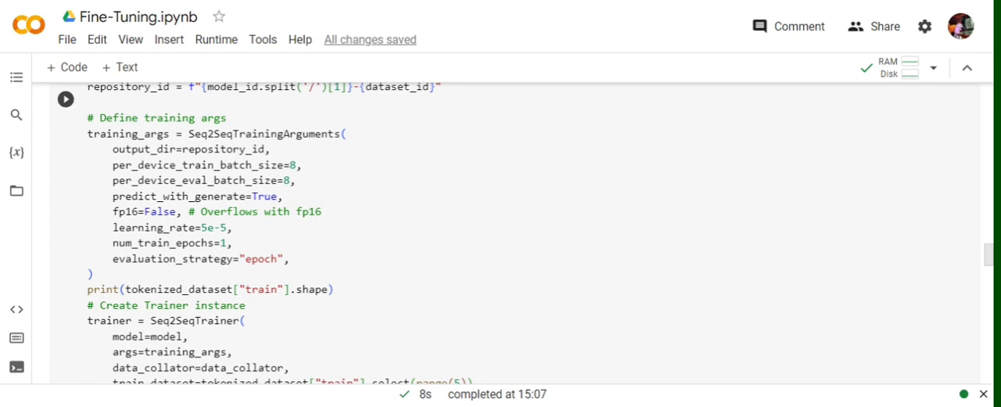
scroll(down, 3)
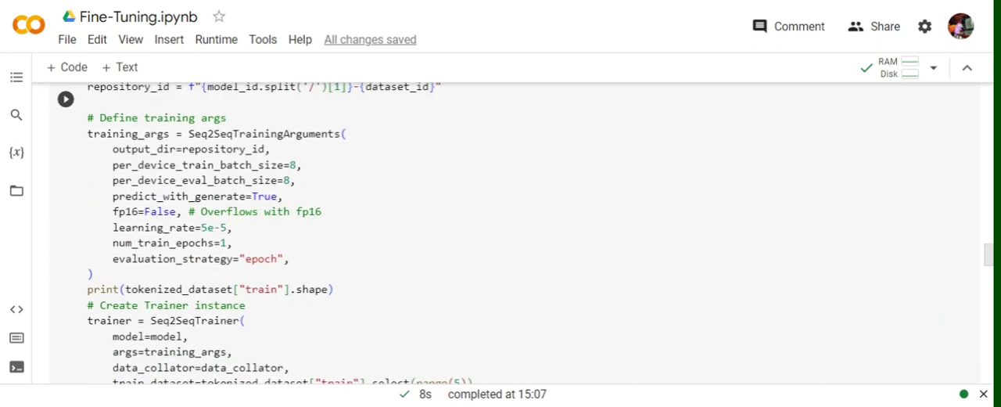
scroll(down, 3)
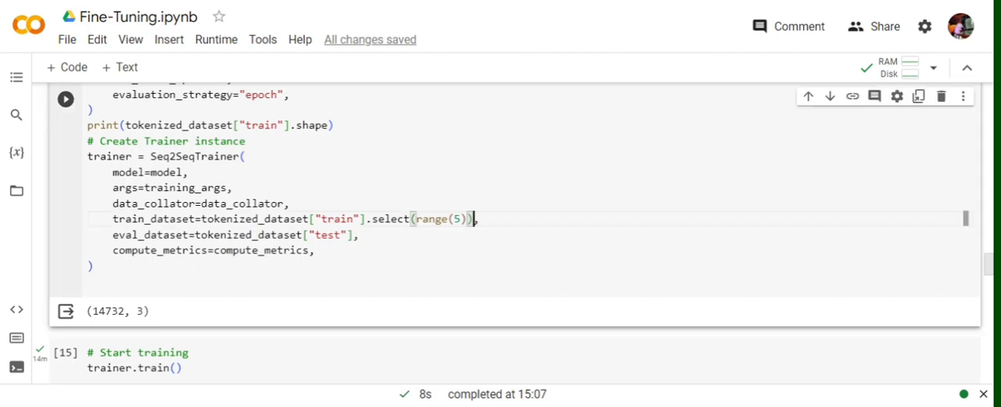
Delete .select(range(5)) so train_dataset uses the full SAMSum training split.
key(BackSpace)
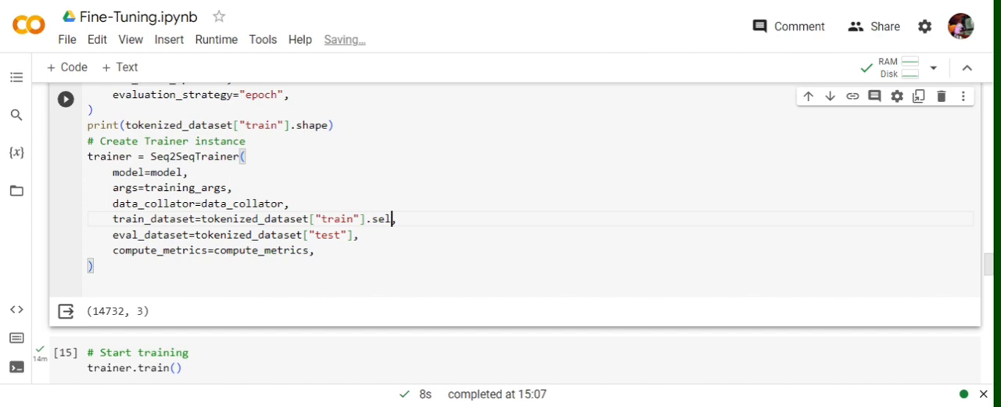
key(BackSpace)
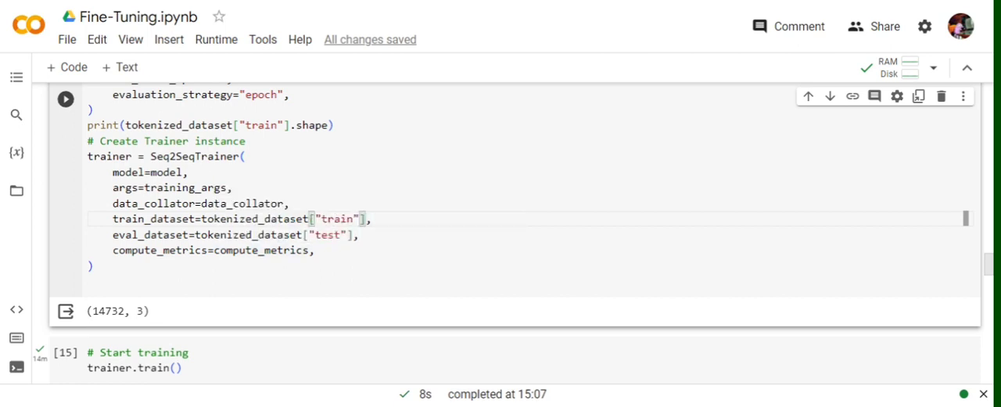
scroll(down, 3)
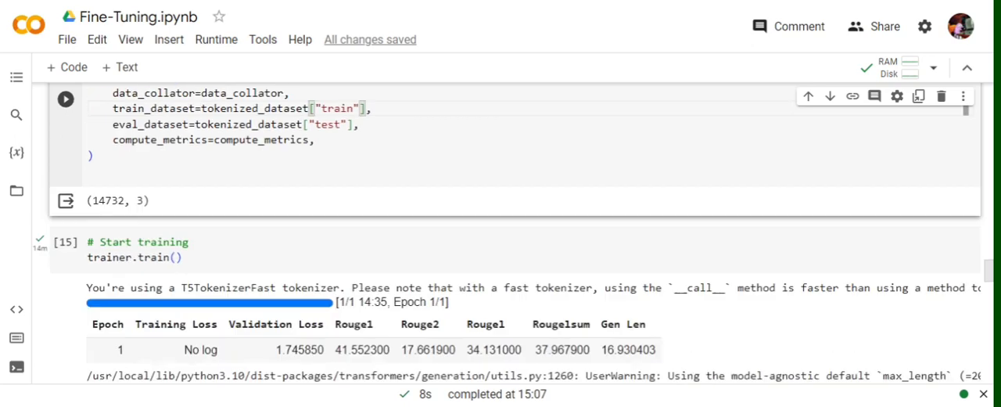
scroll(down, 3)
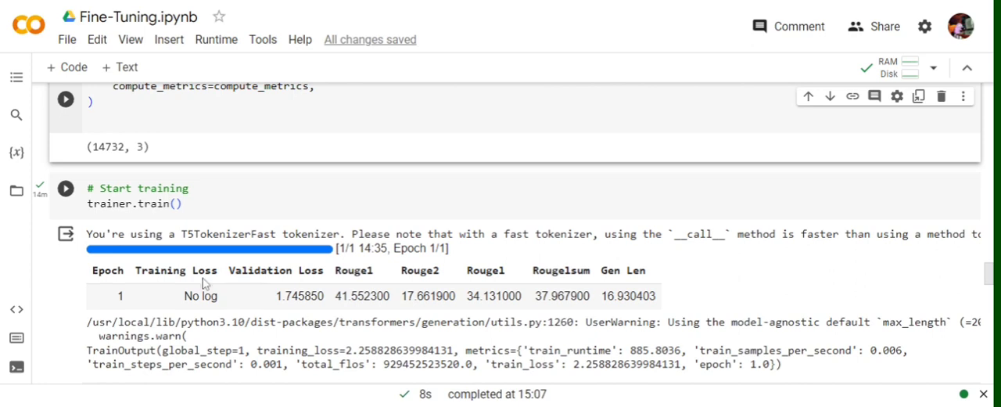
mouse_move(444, 283)
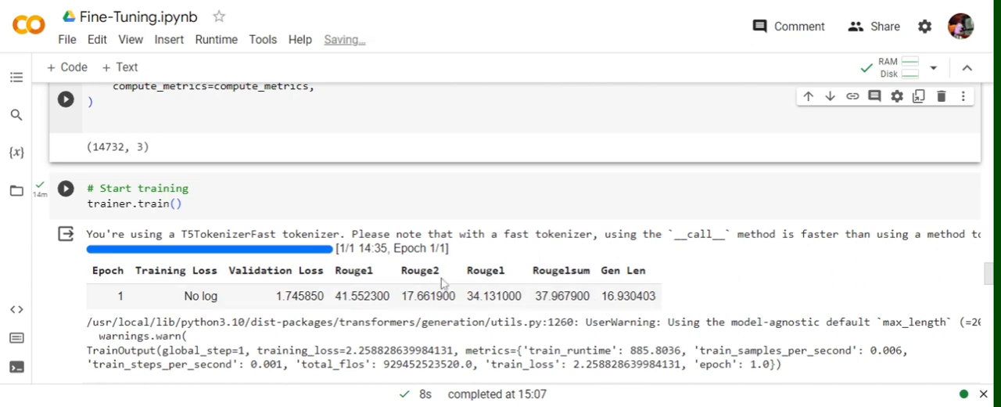
scroll(down, 3)
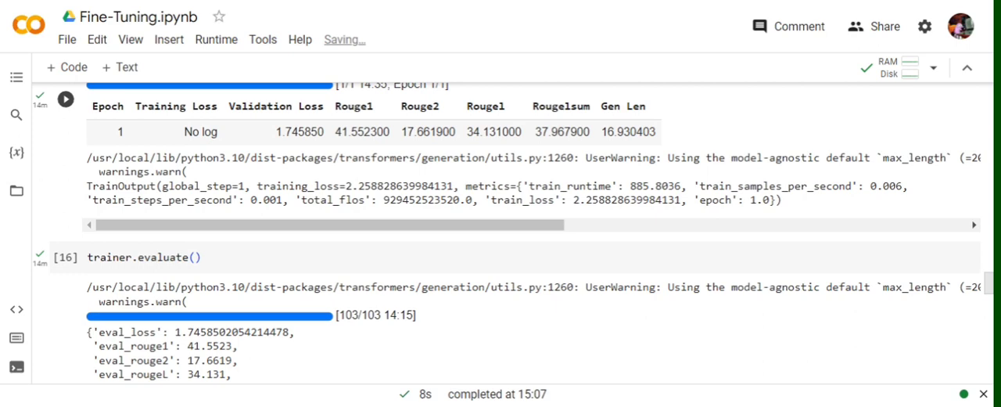
scroll(down, 3)
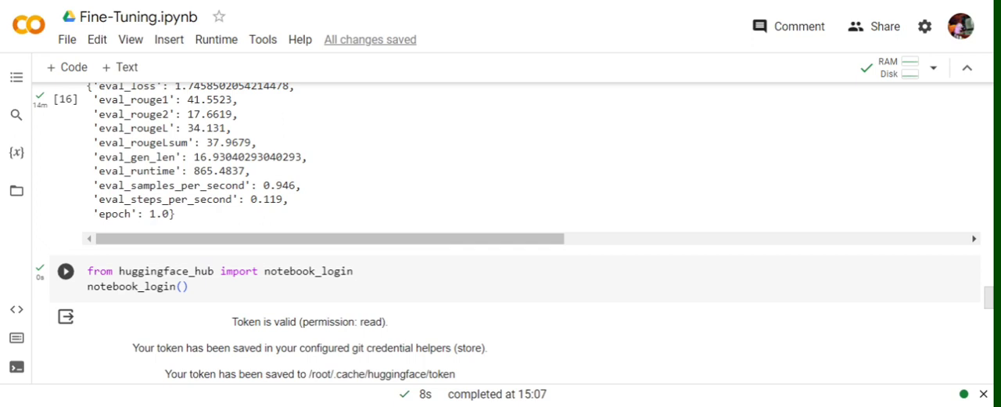
scroll(down, 3)
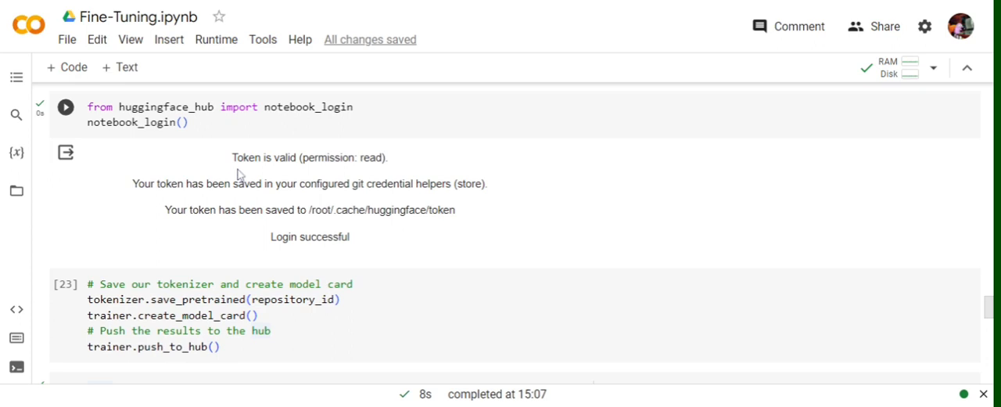
mouse_move(423, 195)
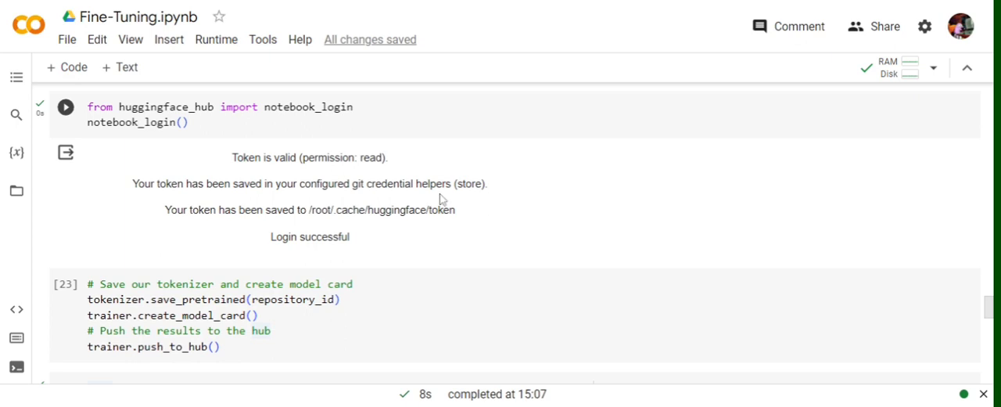
mouse_move(269, 178)
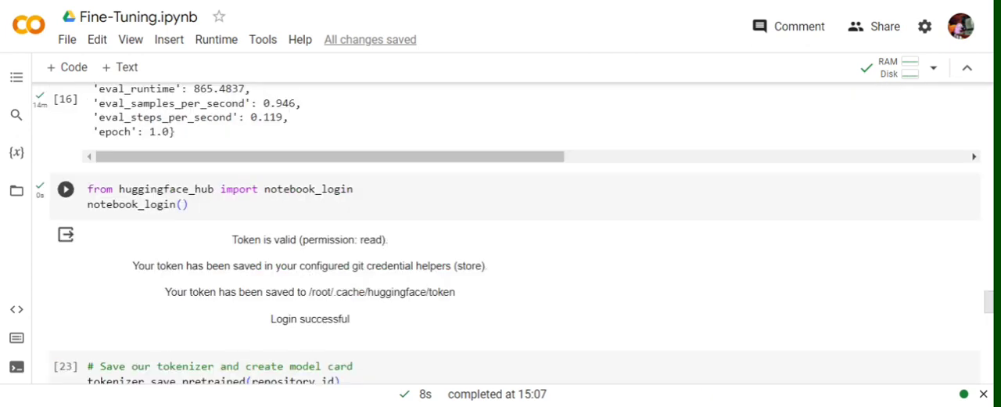
scroll(down, 3)
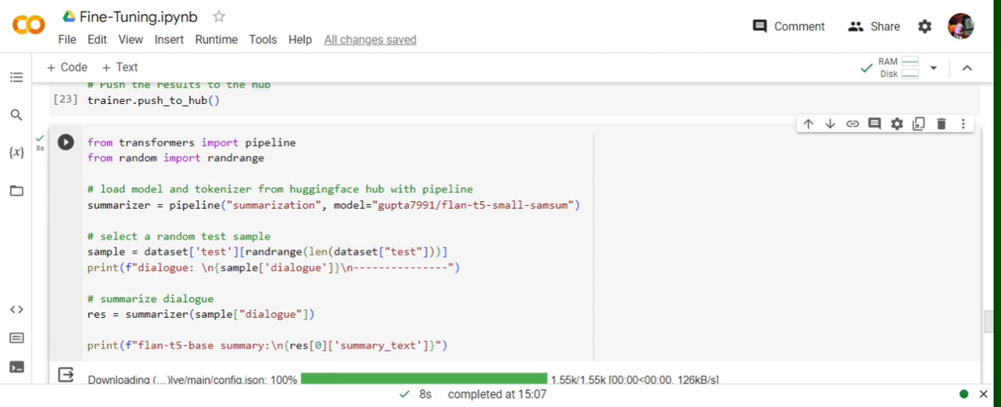
scroll(down, 3)
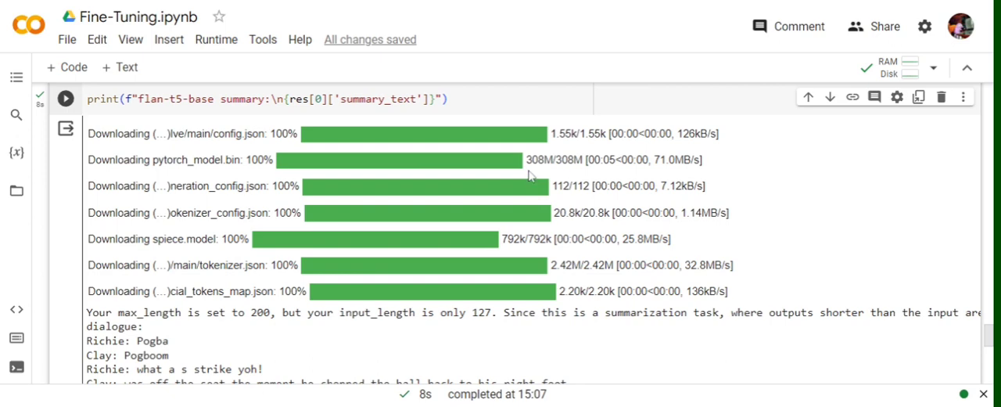
mouse_move(530, 175)
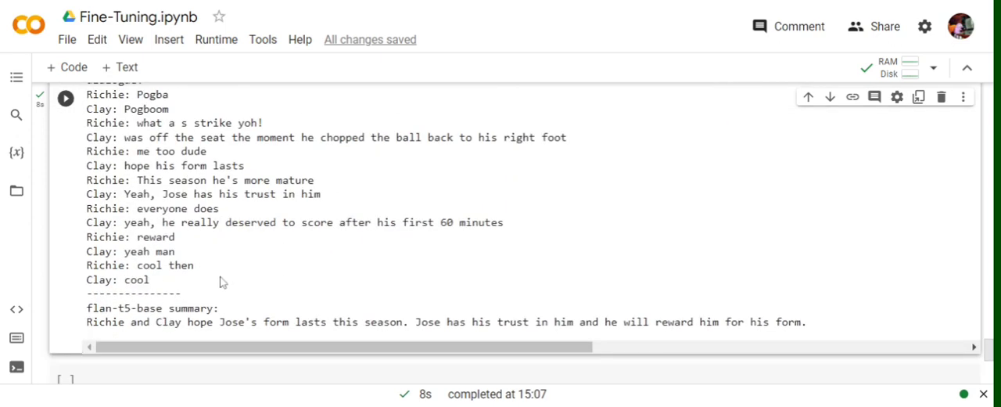
mouse_move(169, 282)
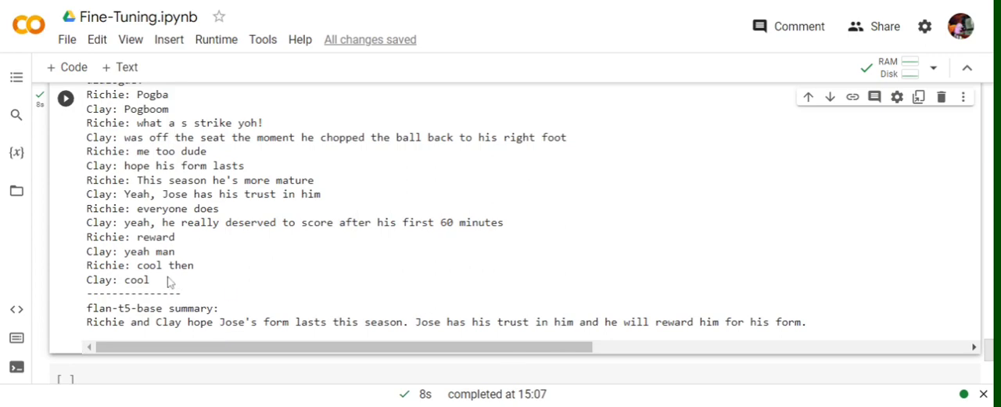